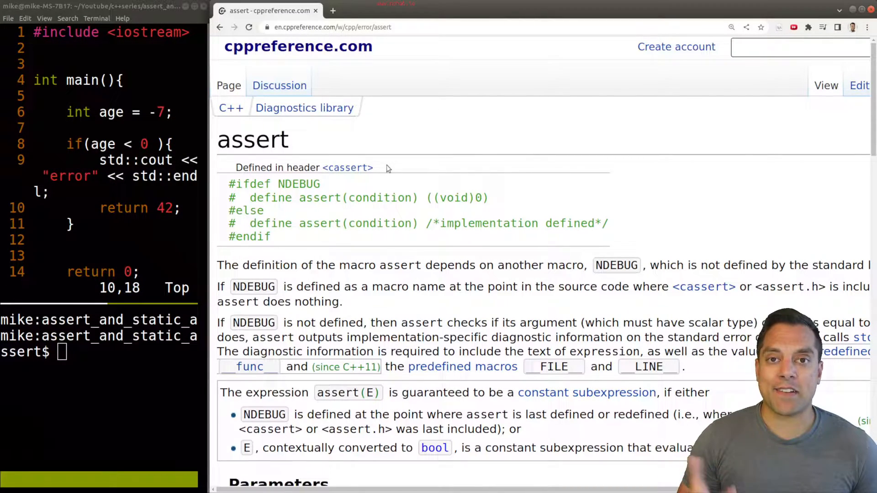
mouse_move(302, 209)
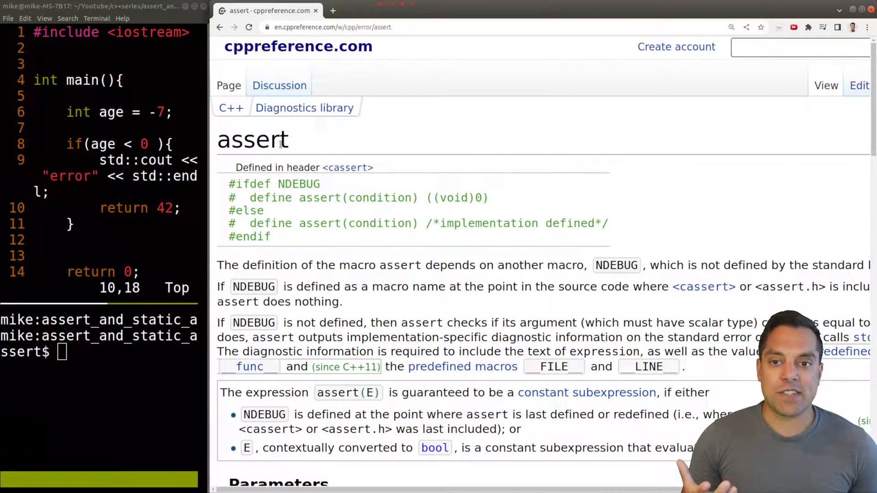
Step: Scroll to the assert page's Example section and select 2+2 in the first assert
scroll(down, 3)
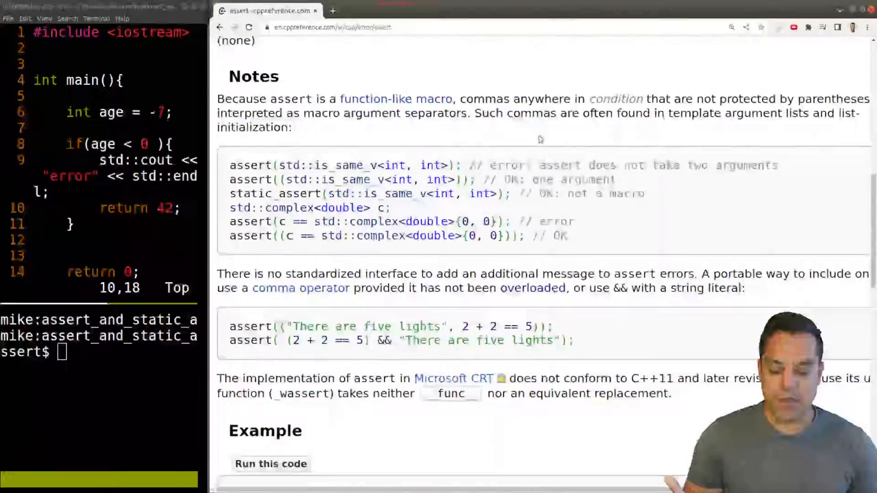
scroll(down, 3)
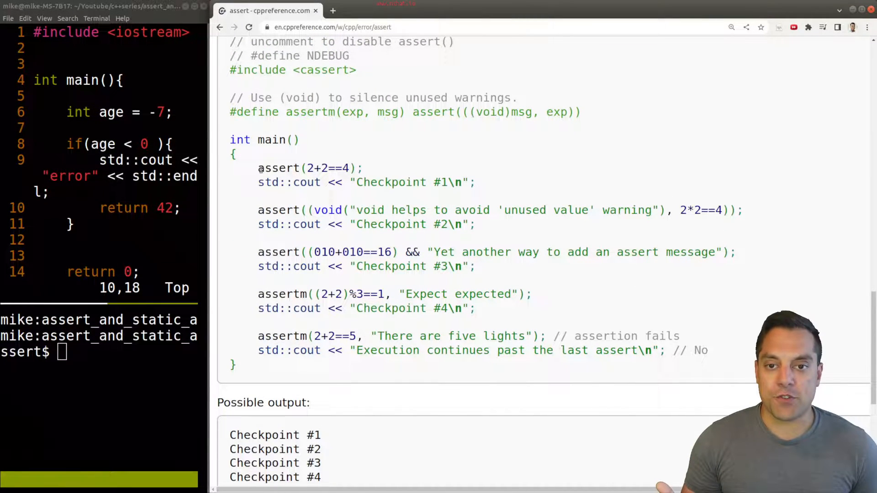
double_click(308, 167)
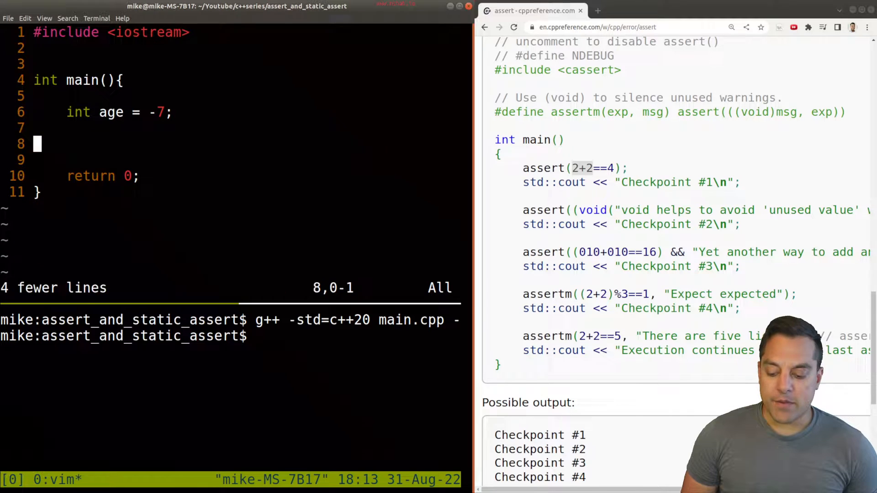
Step: Add assert(age > 0); in main and compile with g++ -std=c++20 main.cpp -o prog
key(o)
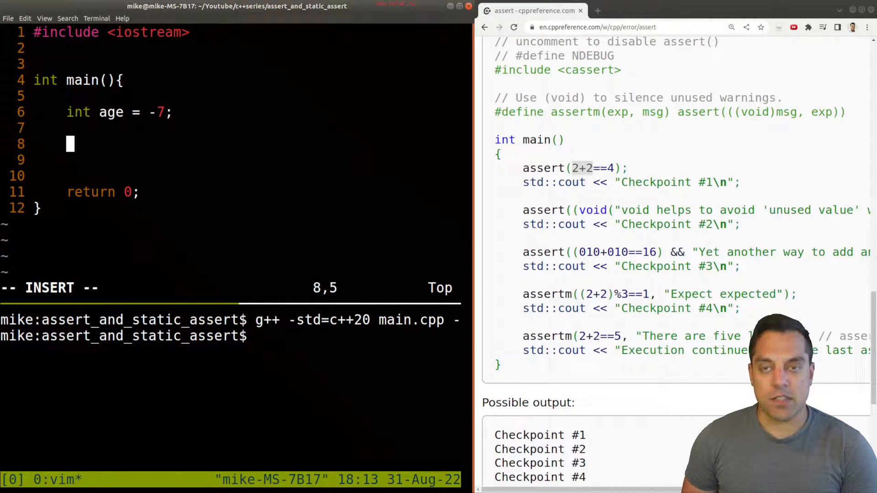
text(assert()
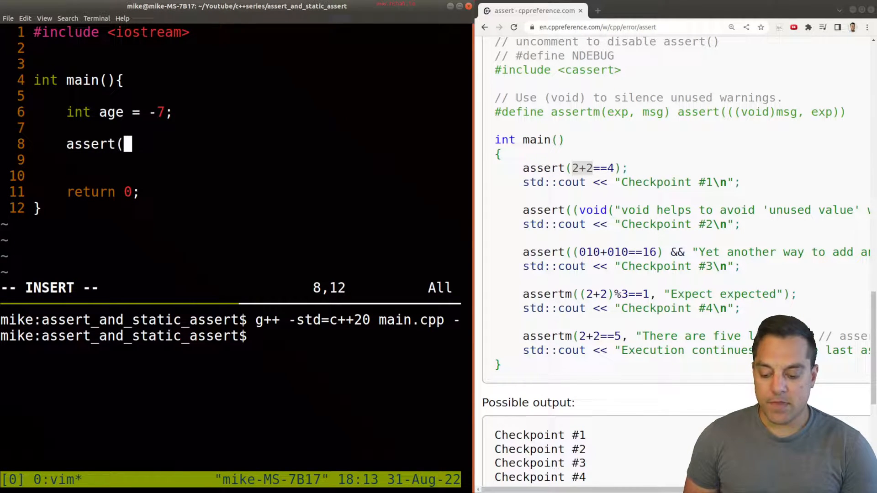
text(age)
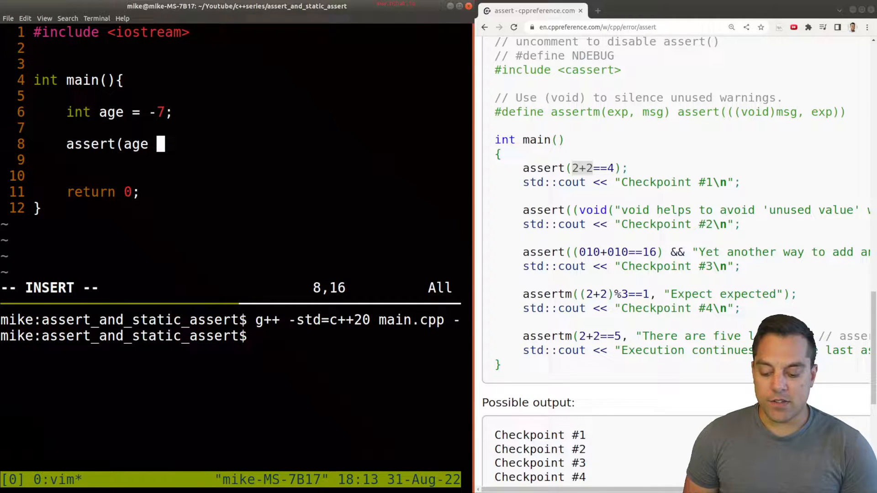
text(> 0);)
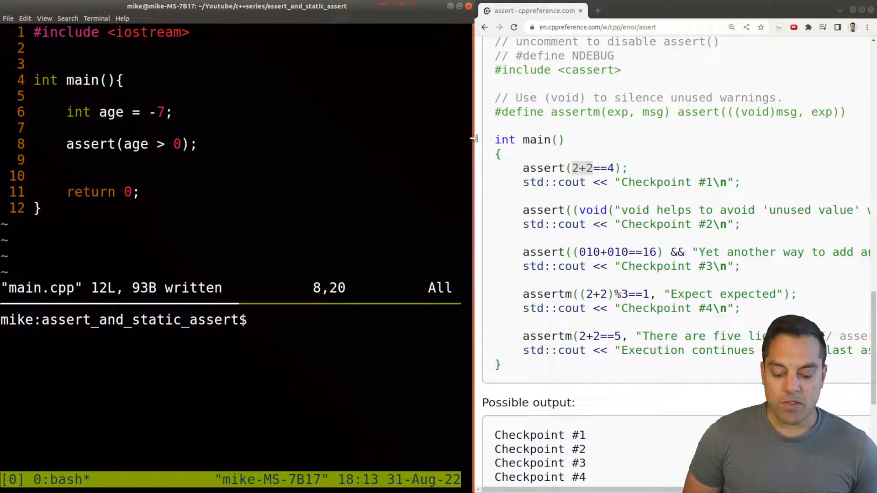
text(g++ -std=c++20 main.cpp -o prog)
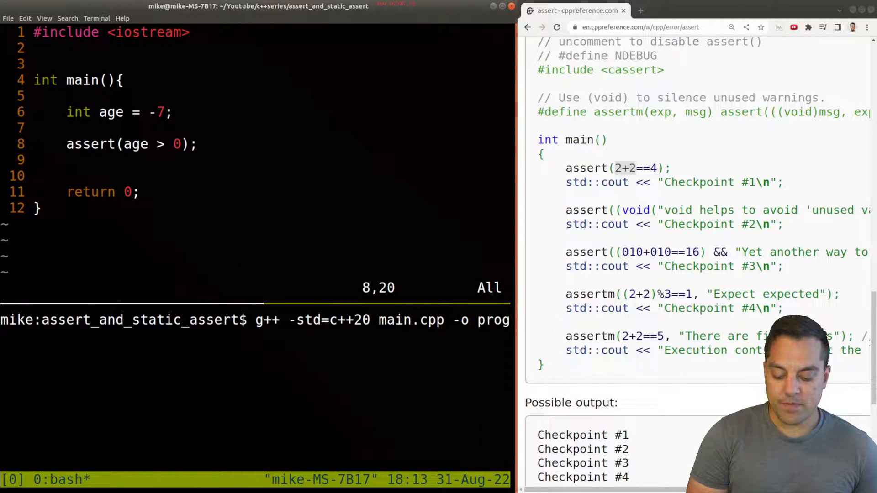
key(Return)
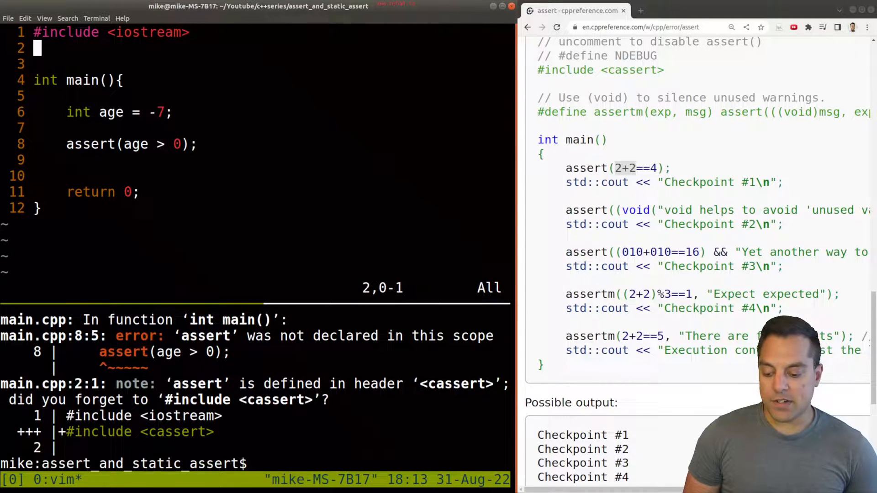
Step: Add #include <cassert> on line 2, then rebuild and run prog
text(#include <cassert>)
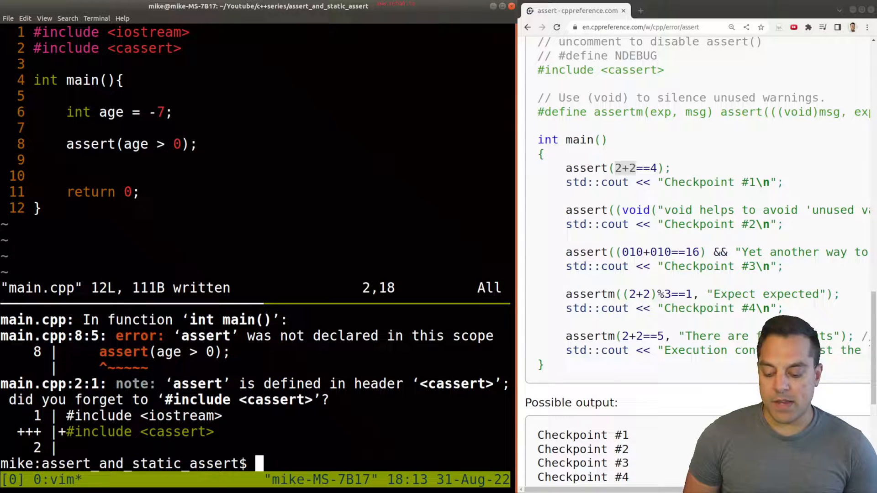
key(Return)
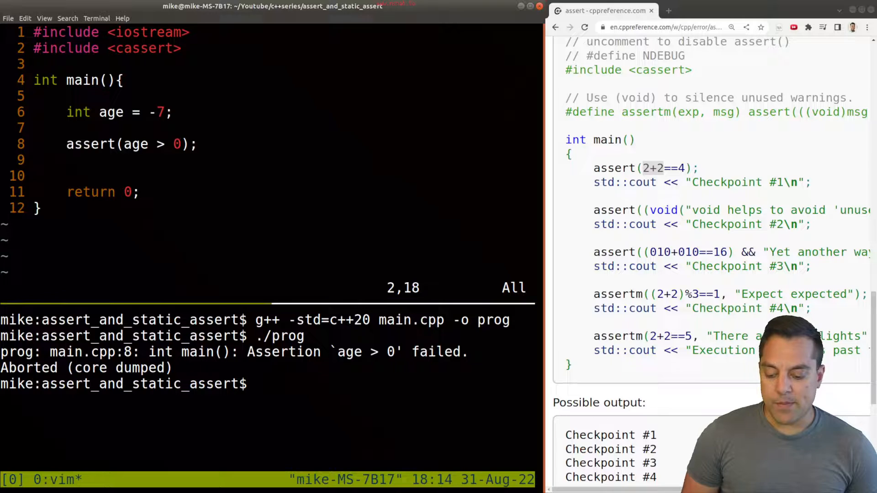
Step: Extend the assert with && "age was less than 0" and recompile to show the message
click(182, 144)
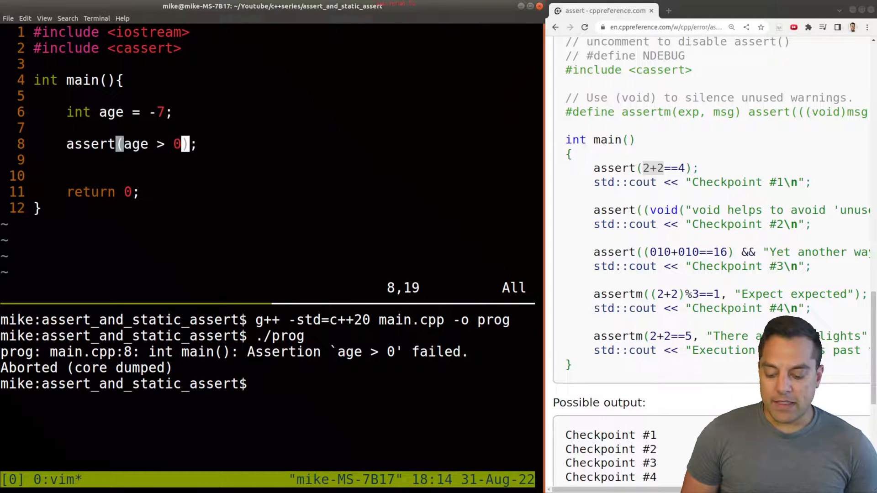
text(&& ")
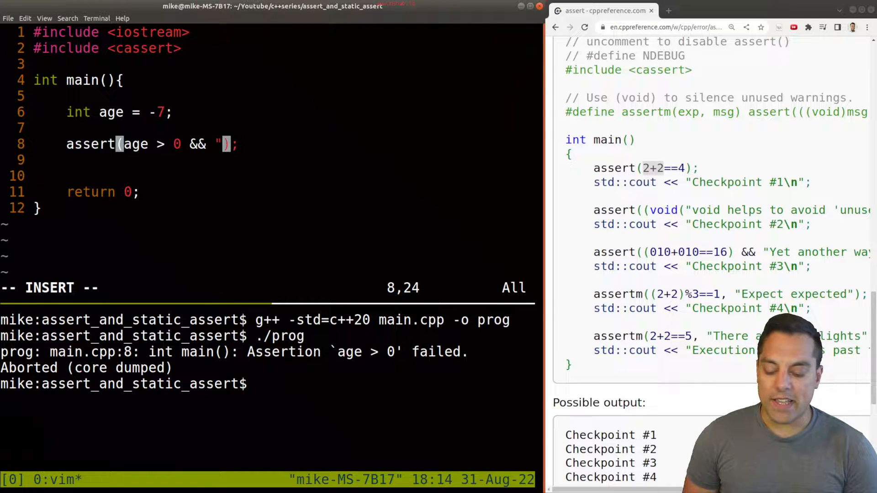
text(age)
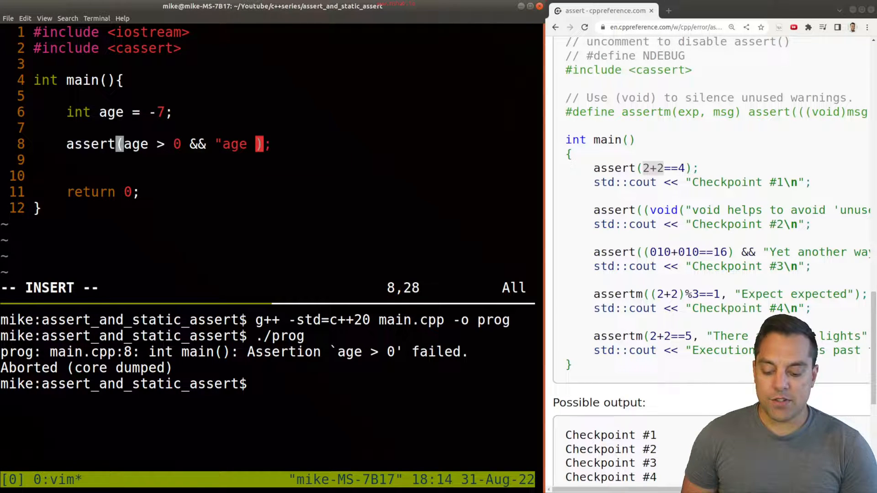
text(was less than 0)
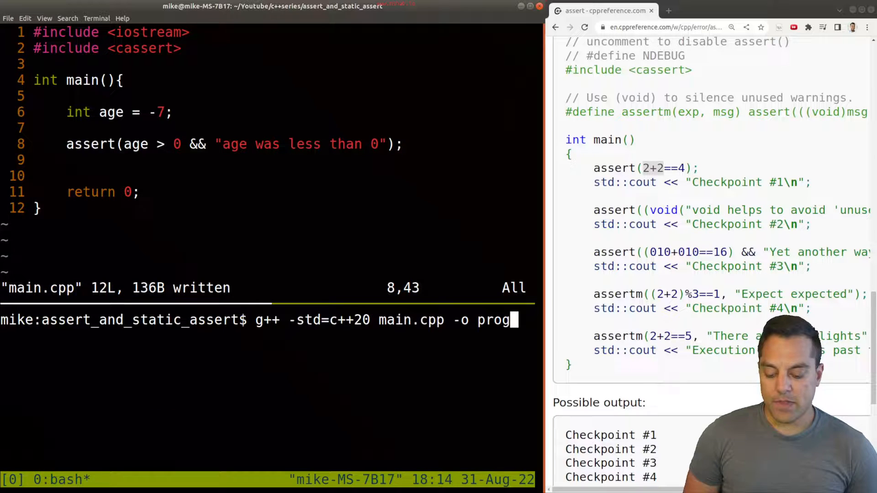
key(Return)
text(./prog)
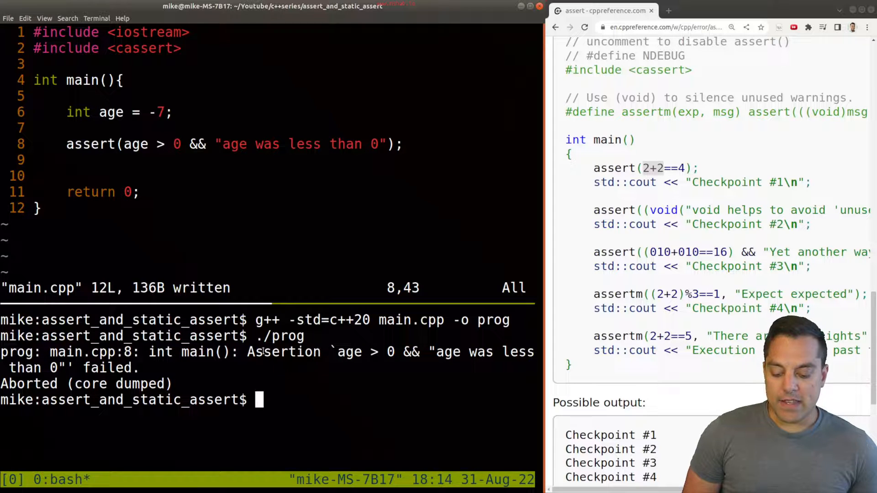
double_click(283, 352)
text(void checkA)
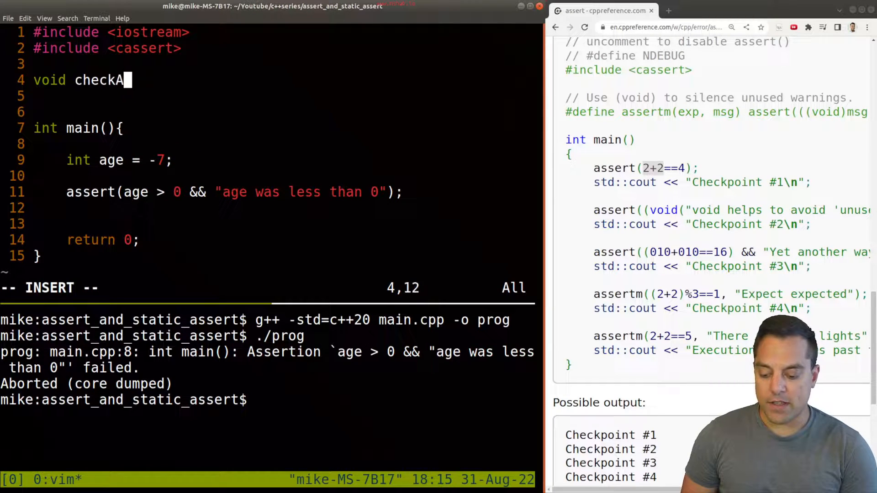
Step: Create void checkAge(int inputAge) holding the assert, and call checkAge(age) from main
text(ge(int inputAge){)
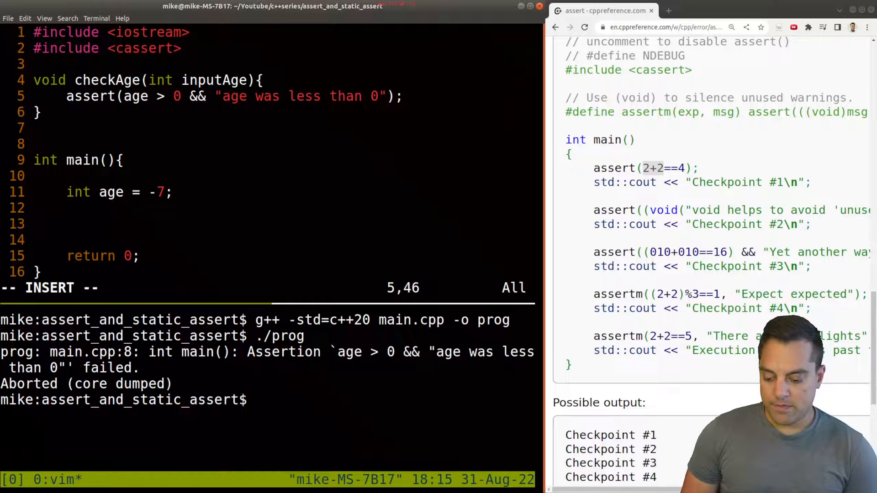
text(o)
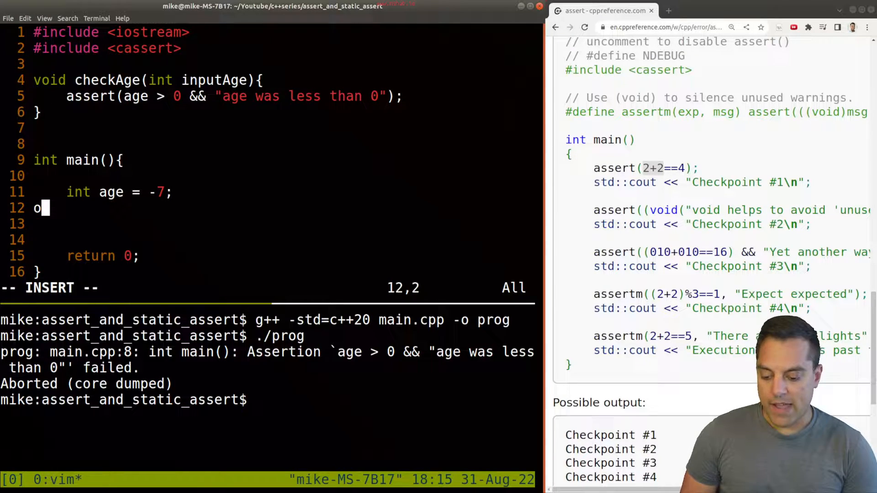
text(heckAge(age);)
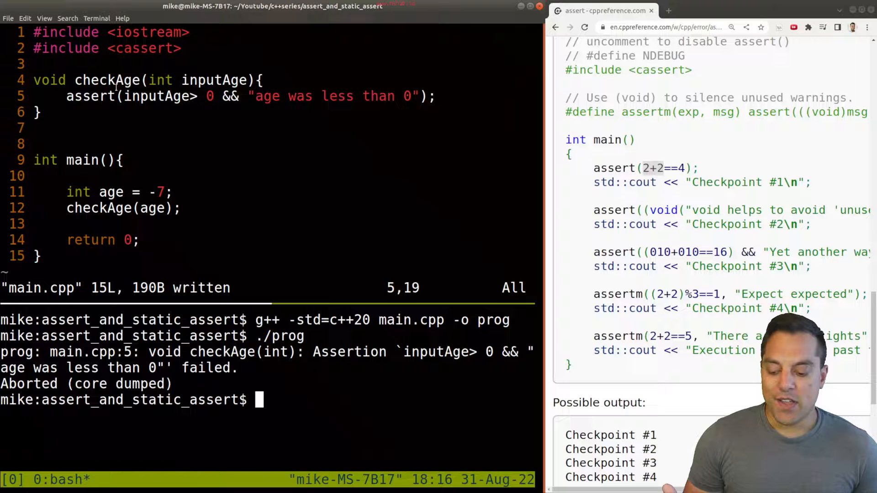
double_click(106, 79)
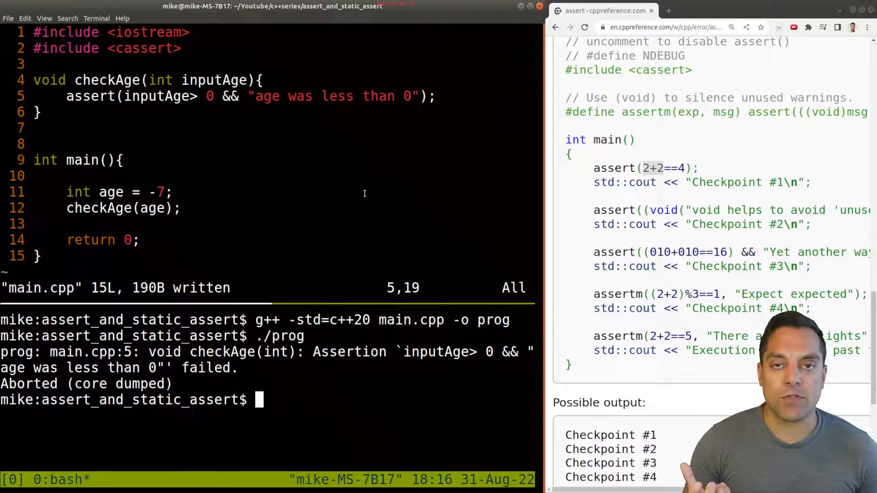
double_click(78, 192)
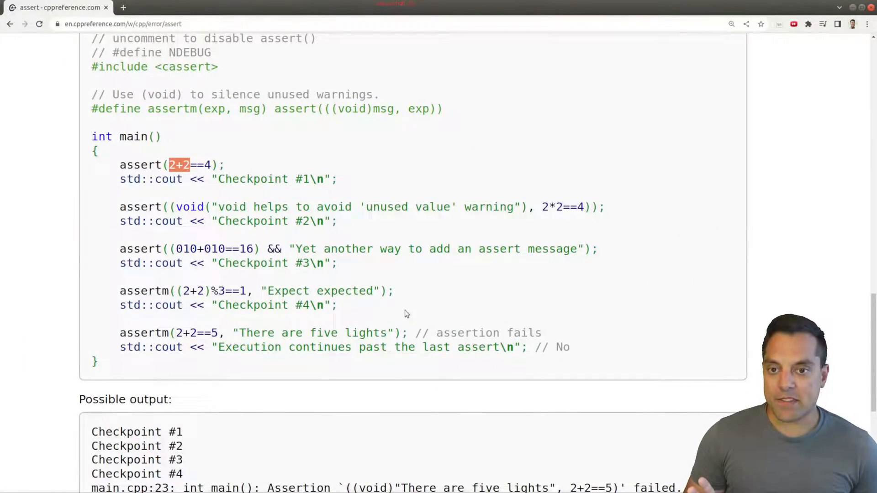
Step: Scroll the cppreference page in Chrome toward the example program
scroll(down, 3)
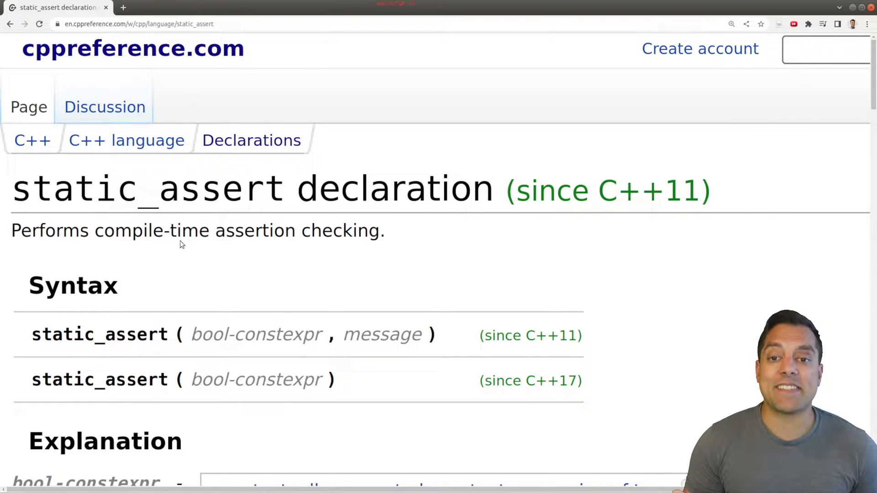
mouse_move(216, 353)
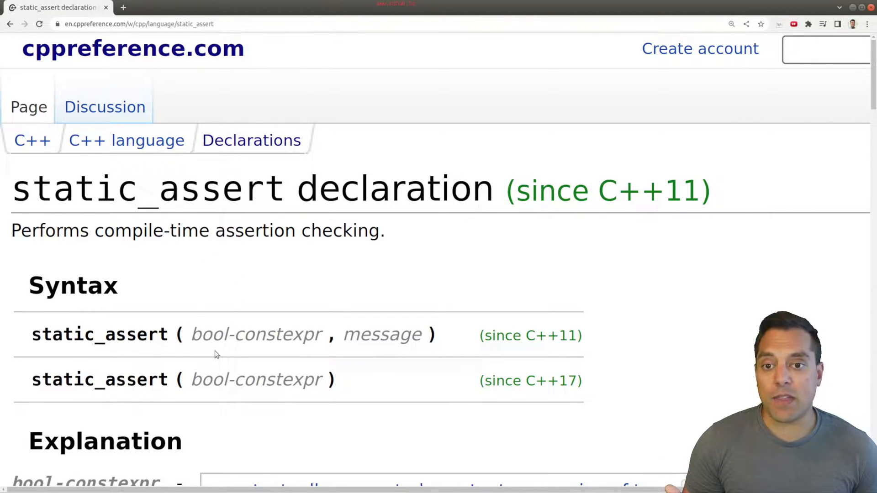
Step: Scroll down to the static_assert page's Example code
double_click(99, 334)
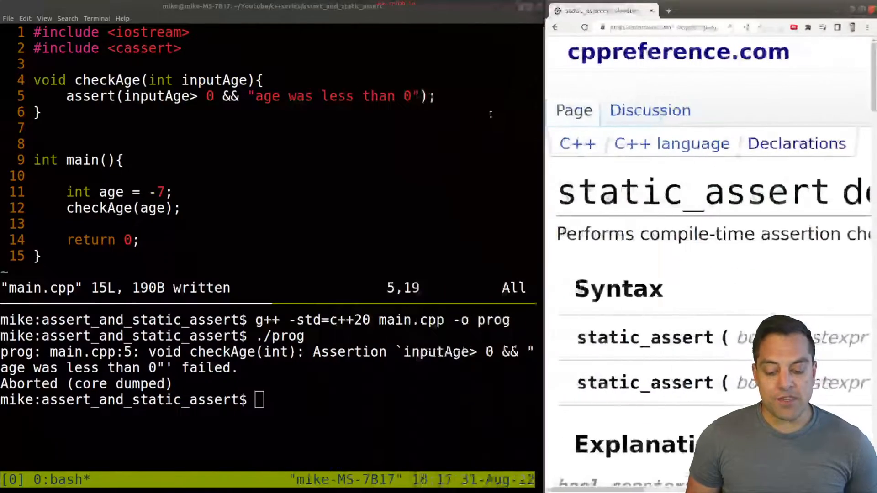
scroll(down, 3)
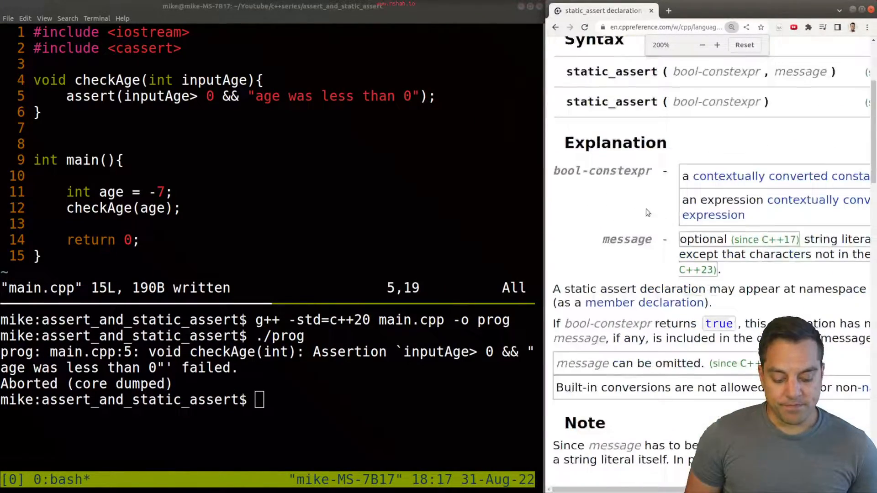
scroll(down, 3)
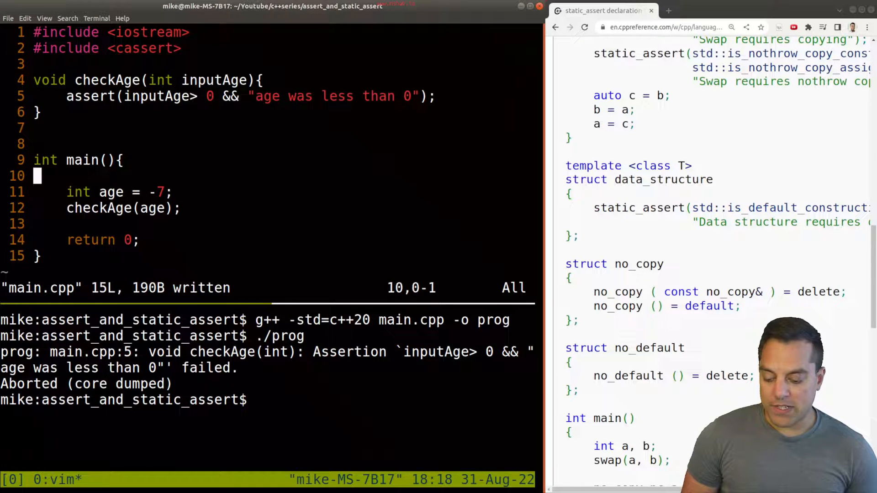
Step: Comment out checkAge(age); and add static_assert(age>0, "message"); below it
text(//)
text(stati)
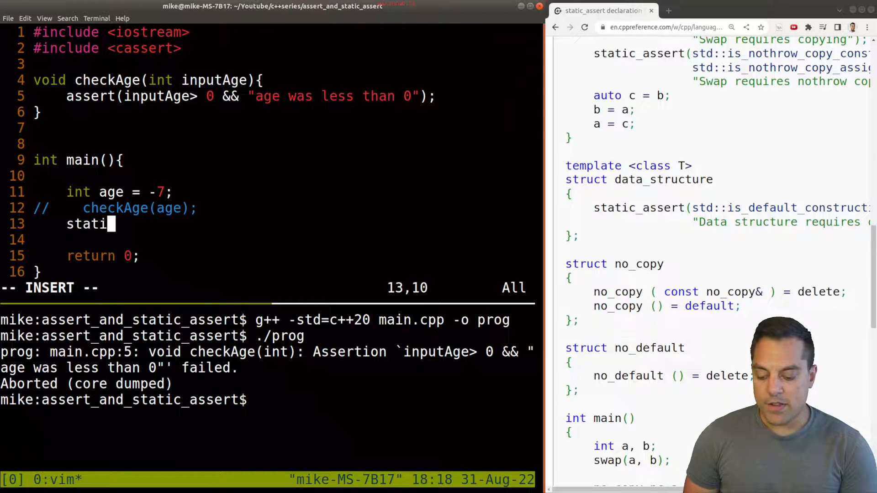
text(c_assert(age>0, ")
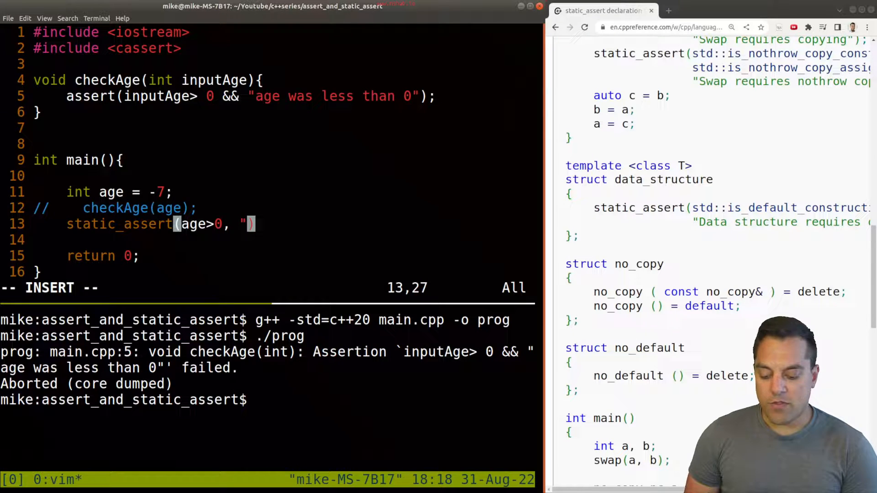
text(mes)
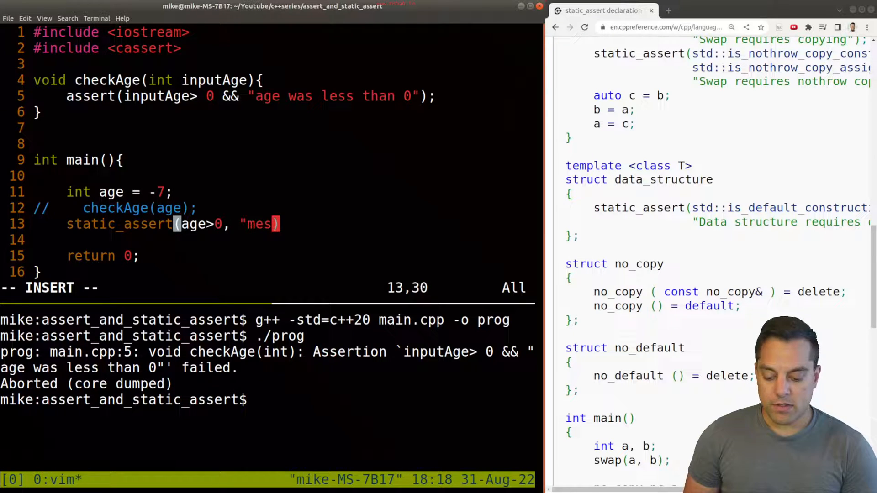
text(sage")
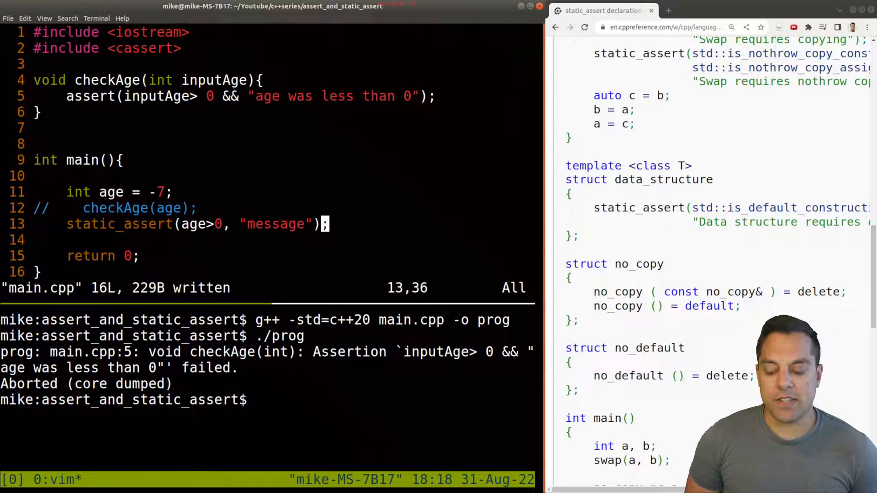
key(Escape)
text(./prog)
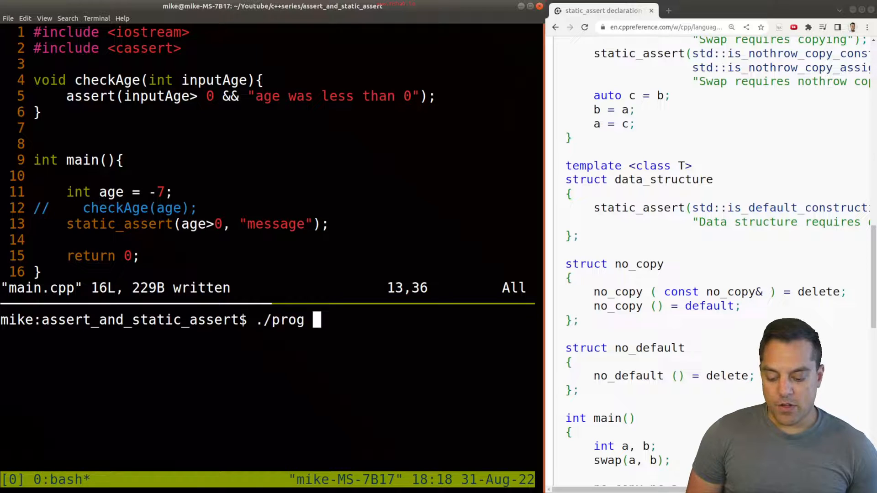
Step: Recompile to see the non-constant static_assert error, then declare age as constexpr
key(Return)
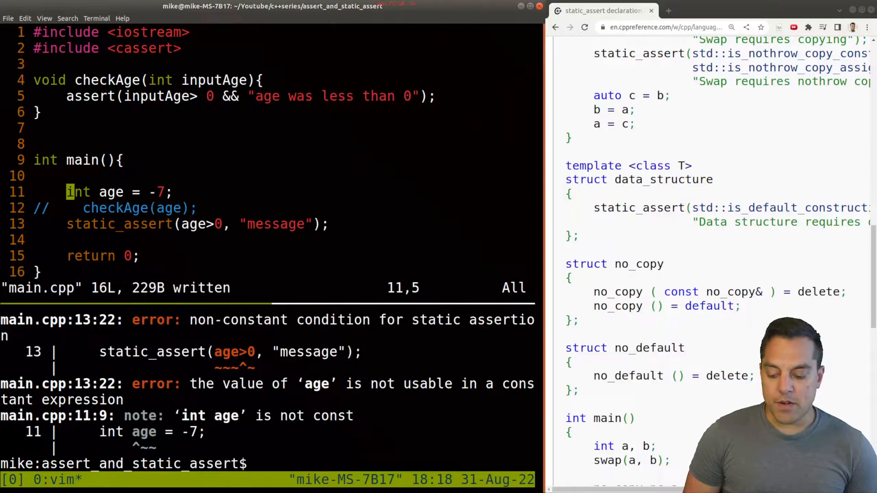
text(constexpr)
click(197, 224)
text(sizeof(int)
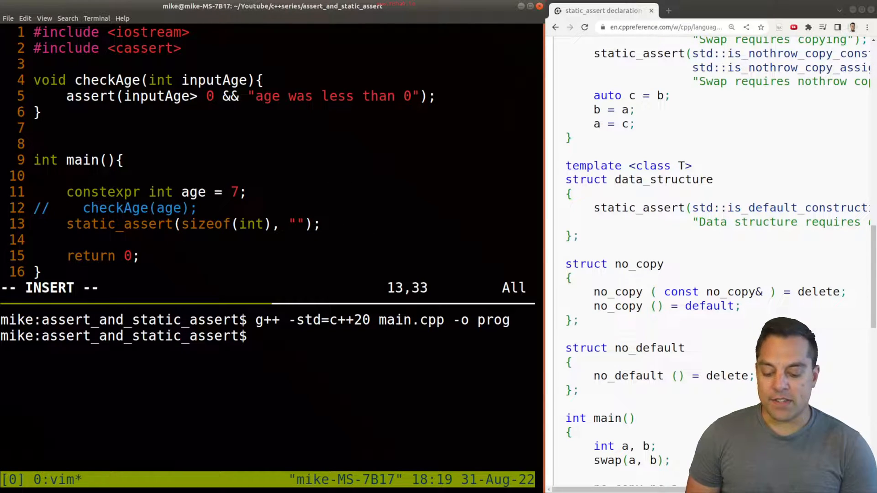
Step: Rewrite the assertion as static_assert(sizeof(int)==4, "int is 4 bytes");
text(int is 4 bytes)
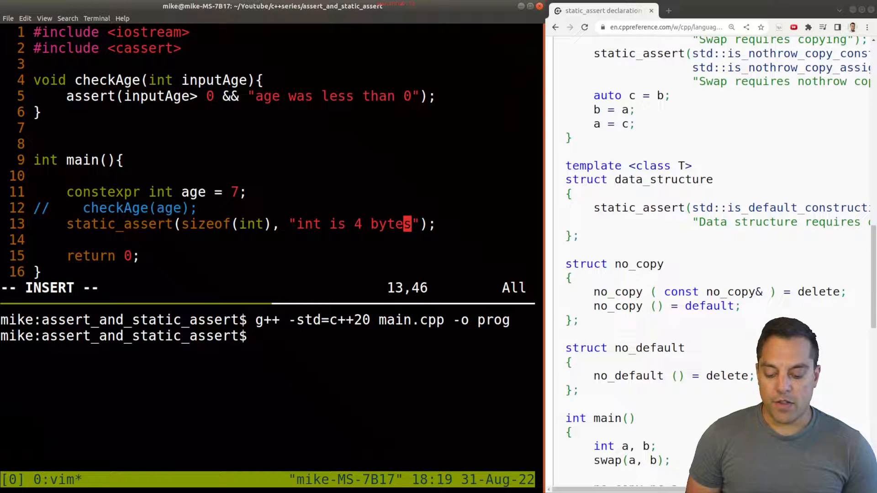
text(==4)
click(148, 80)
text(constexpr)
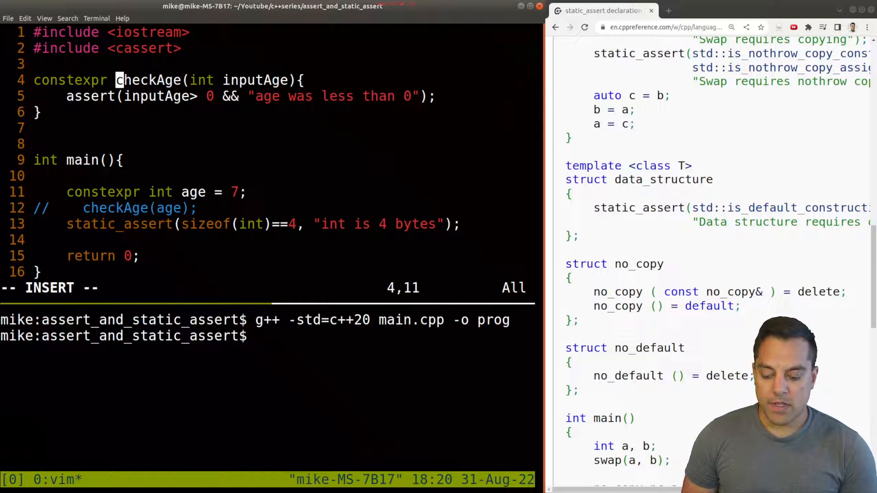
Step: Rename checkAge to add(int a, int b) with body return a+b;
text(add)
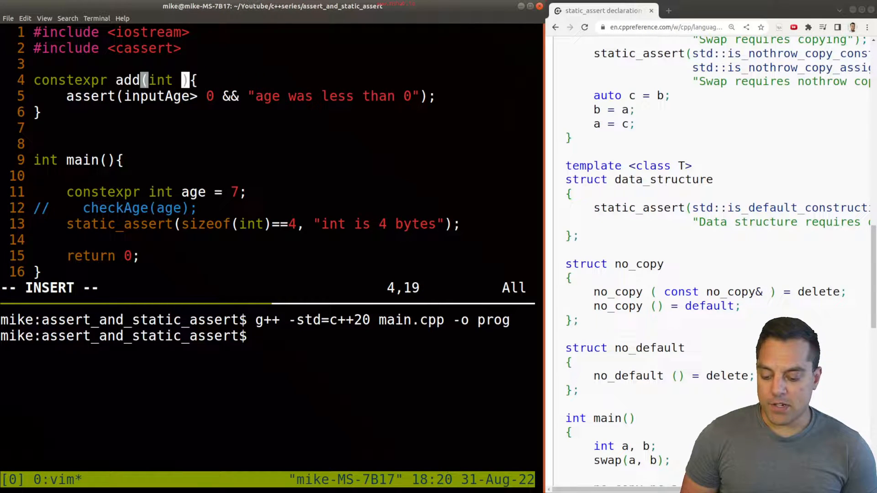
text(a, int b)
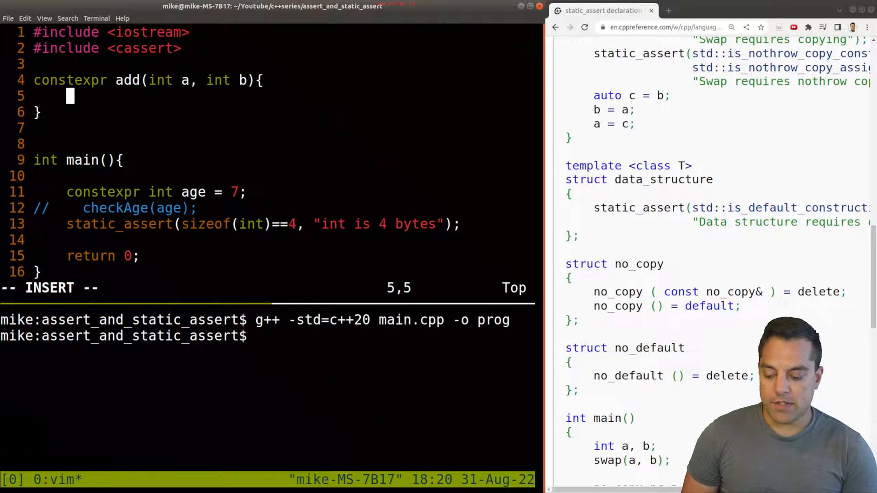
text(return a+b;)
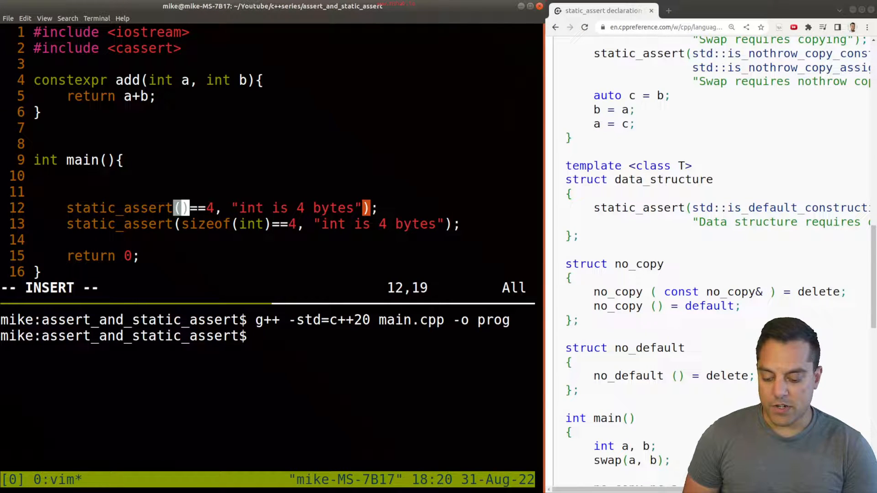
Step: Add static_assert(add(2,2)==4, "2+2=4") and compile, hitting the missing return type error
text(add(2,2))
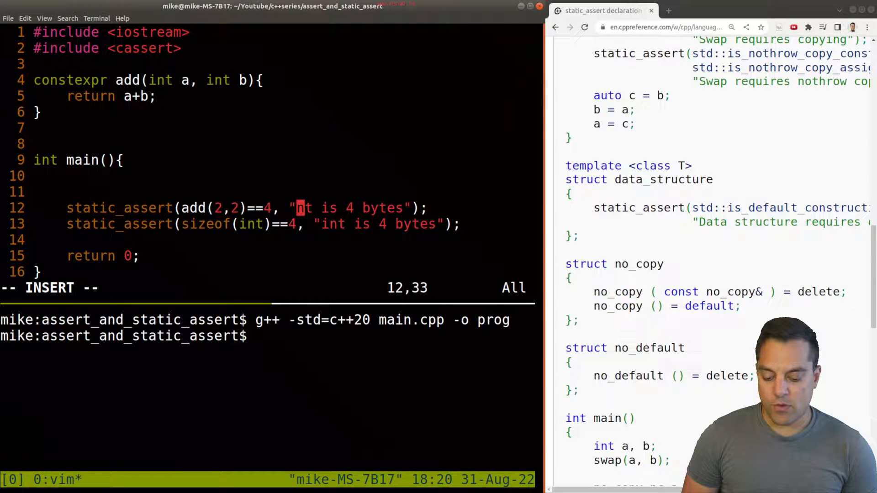
text(2+2=)
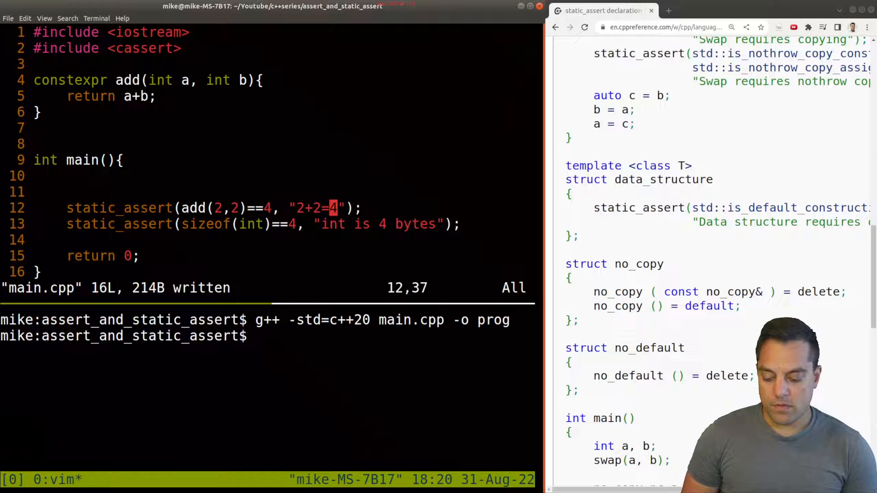
key(Return)
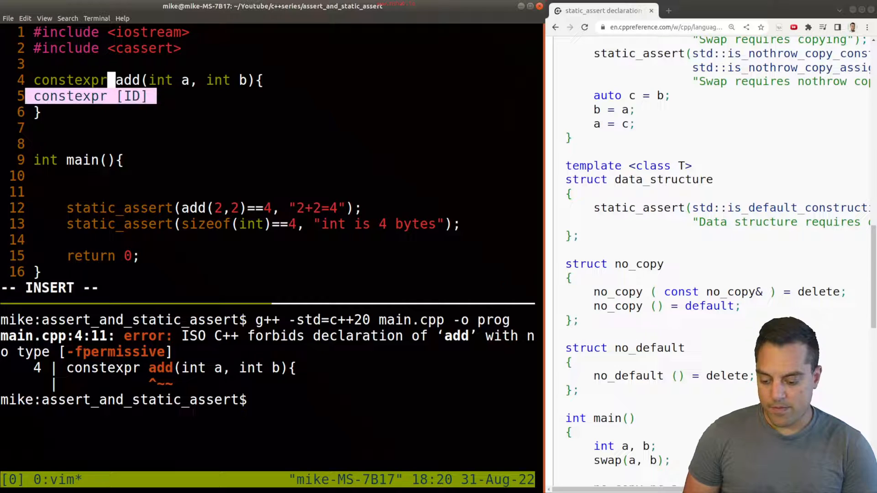
Step: Save add as constexpr int and run the compiled ./prog
key(Escape)
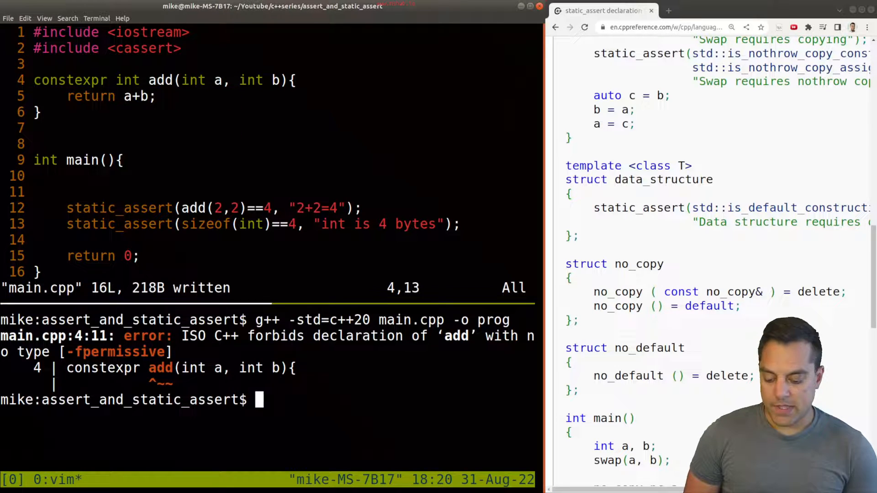
text(./p)
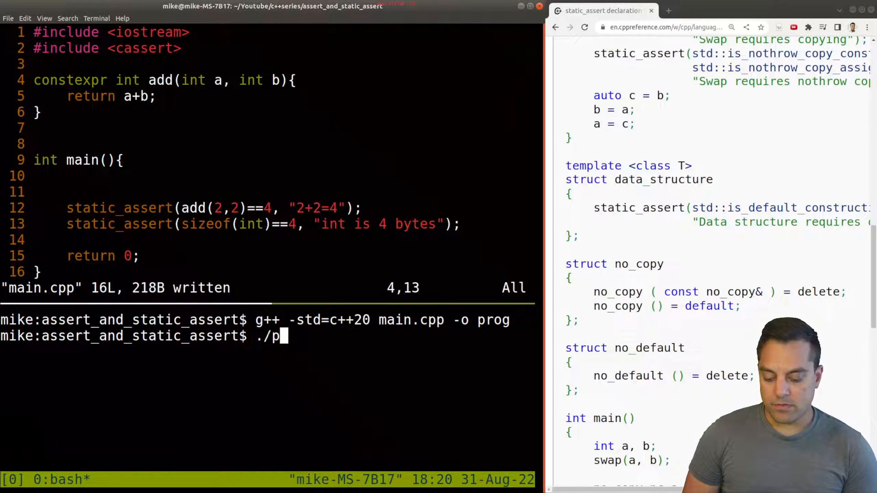
key(Return)
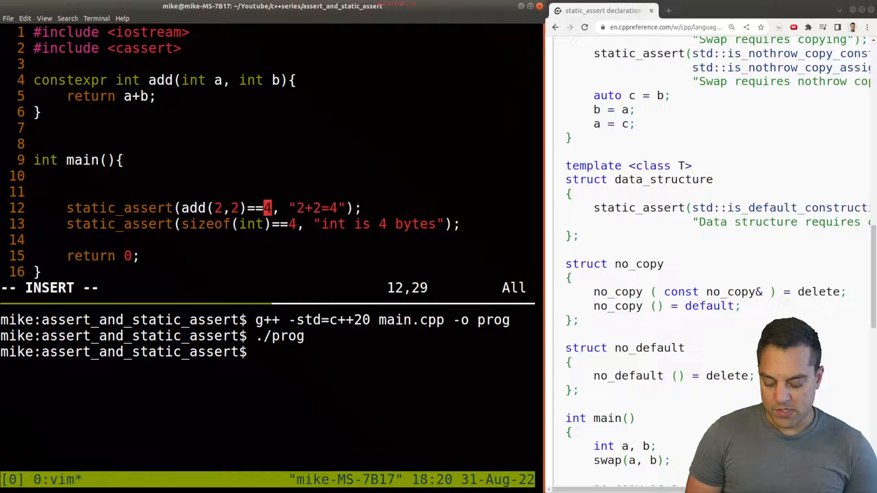
Step: Make the assertion expect 5 with "2+2 != 4", watch g++ fail, then rebuild with 4
text(5, "2+2!)
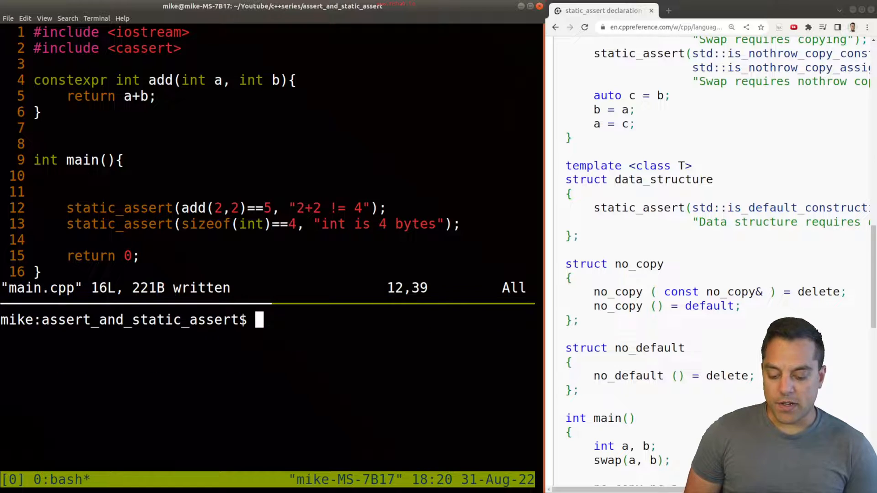
text(g++ -std=c++20 main.cpp -o prog)
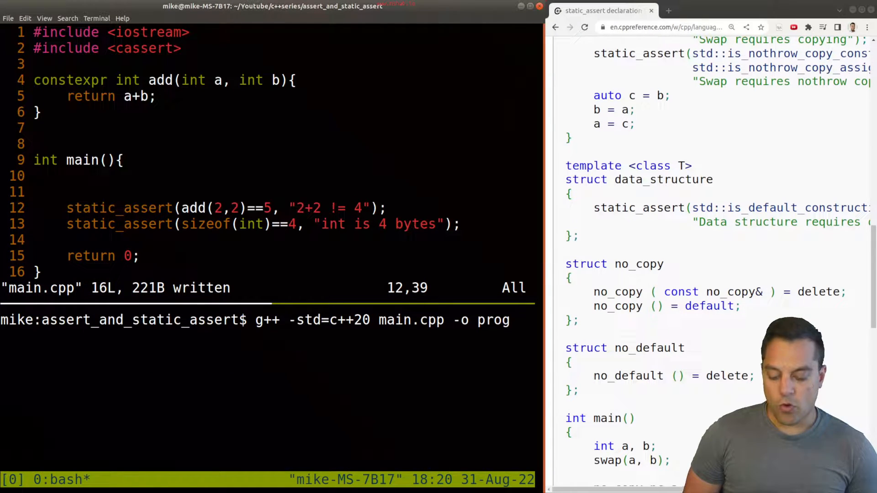
key(Return)
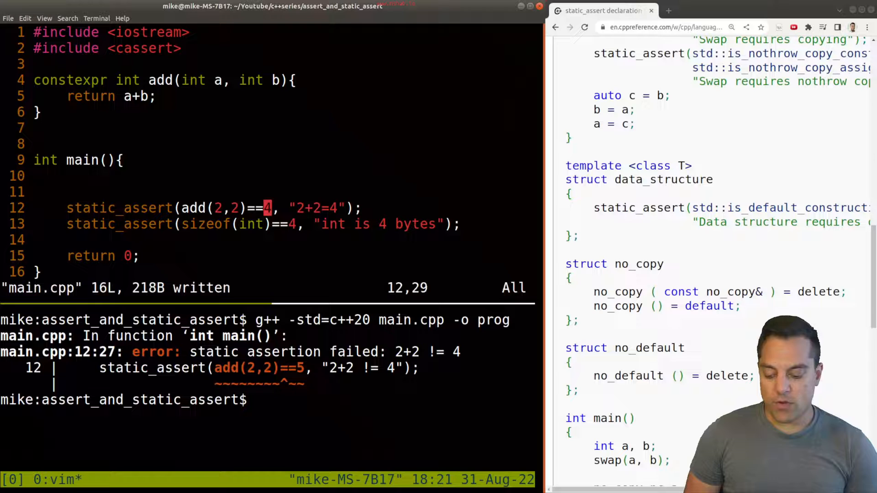
key(Return)
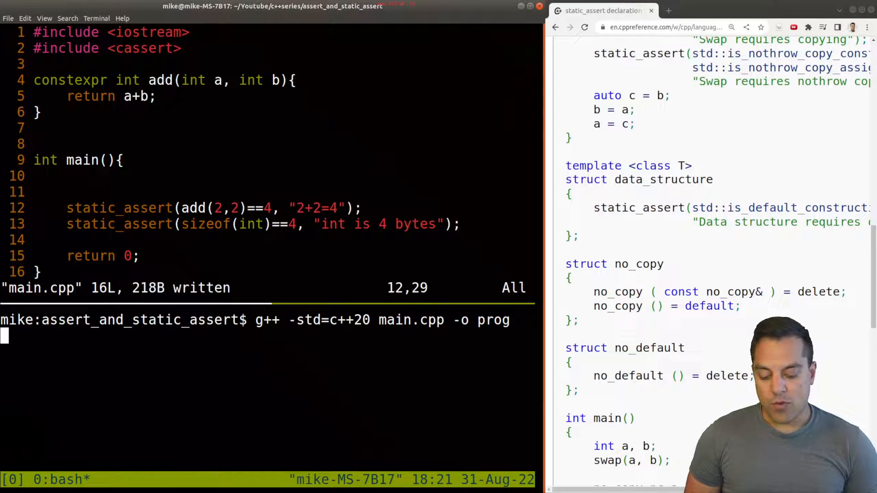